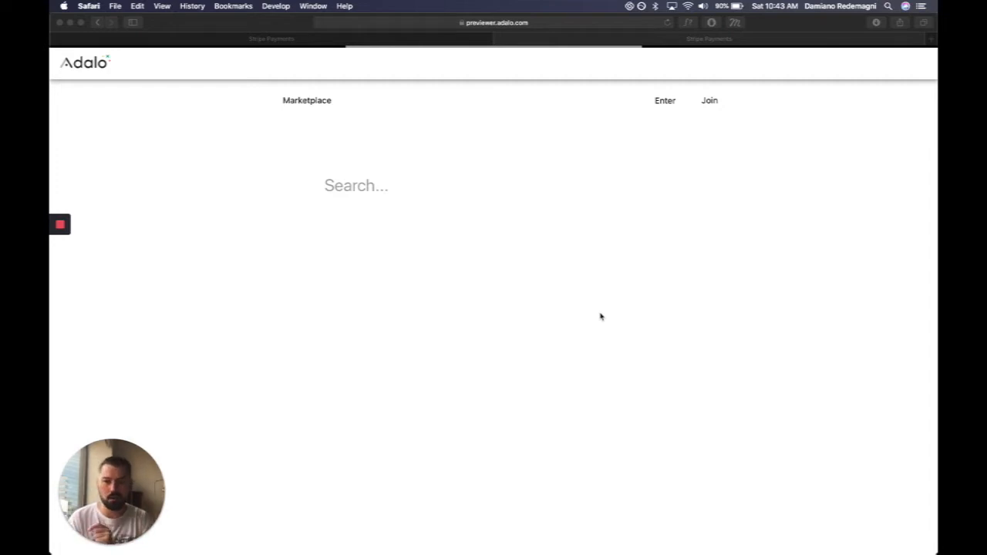
{"action": "mouse_move", "coordinate": [669, 257]}
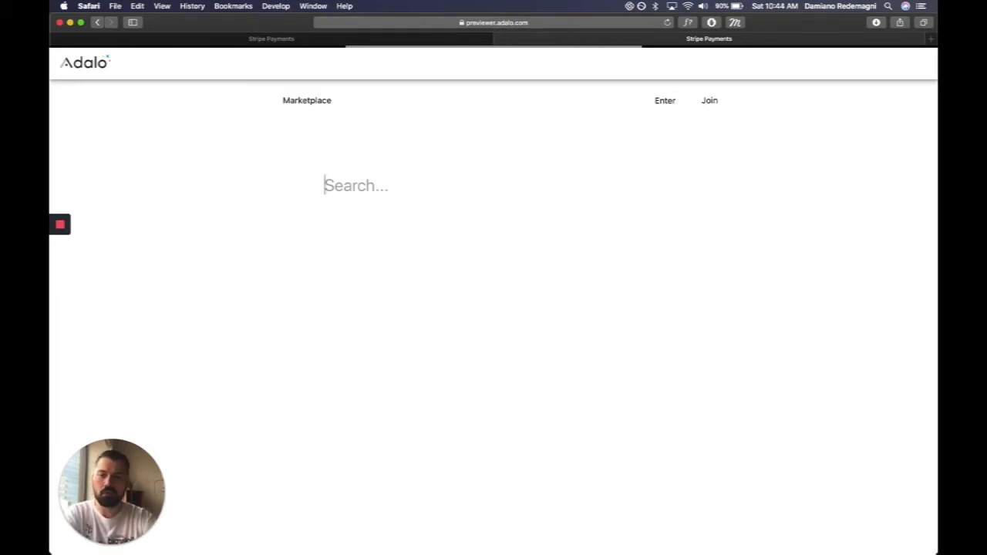
{"action": "mouse_move", "coordinate": [710, 100]}
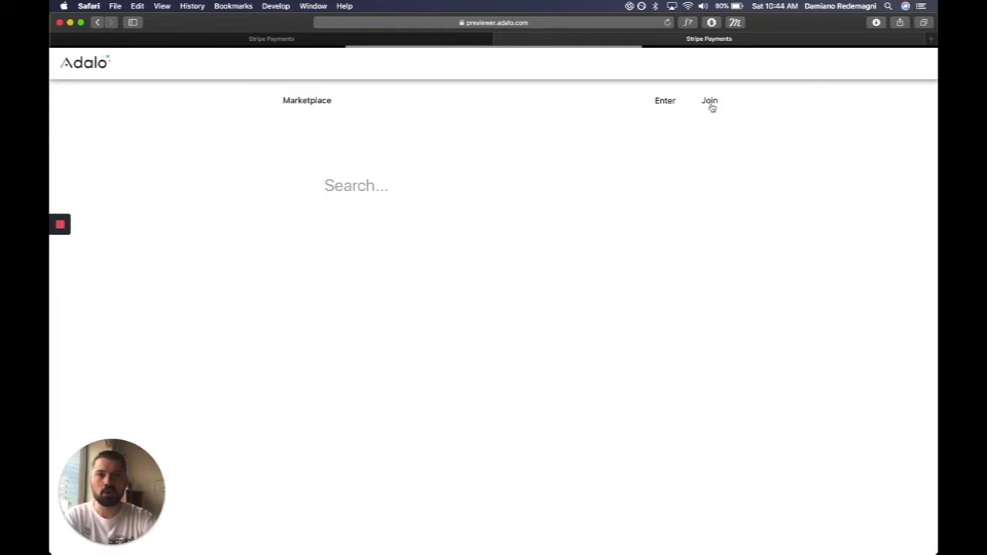
{"action": "left_click", "coordinate": [709, 100]}
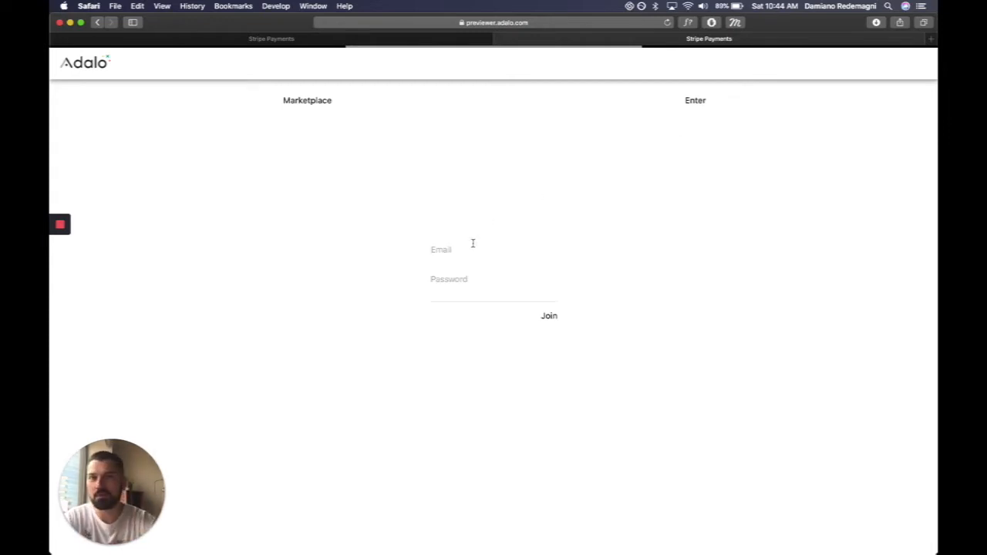
{"action": "type", "text": "hello@"}
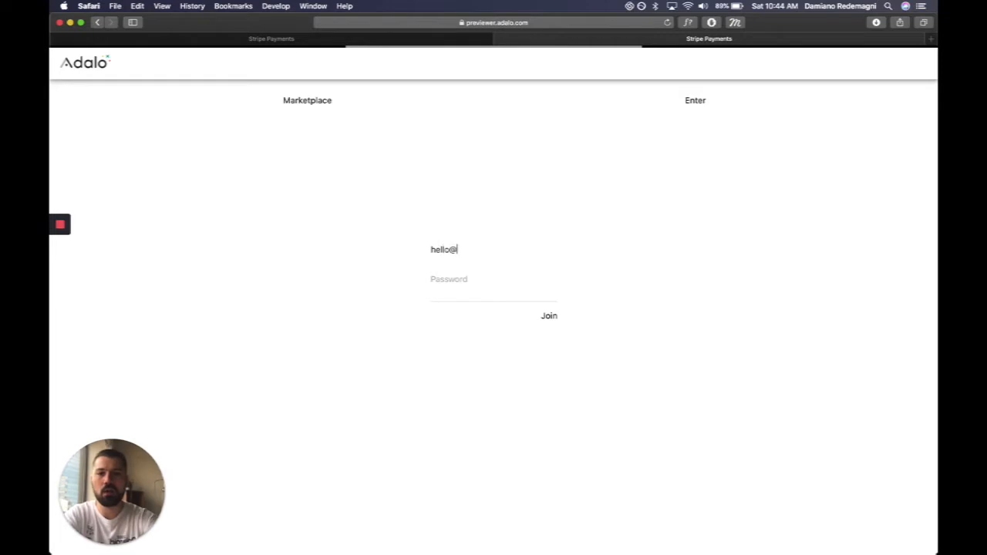
{"action": "type", "text": "wor"}
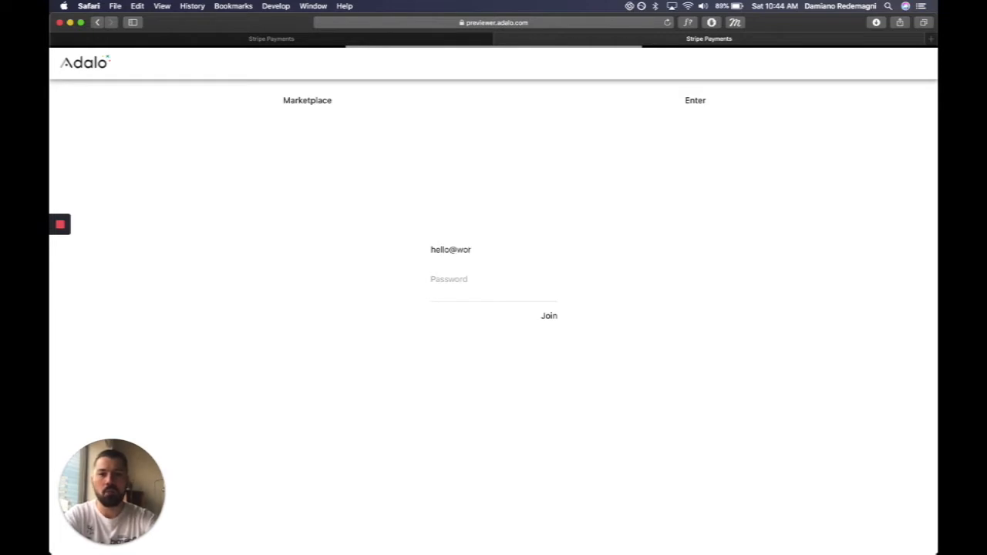
{"action": "type", "text": "ld.com"}
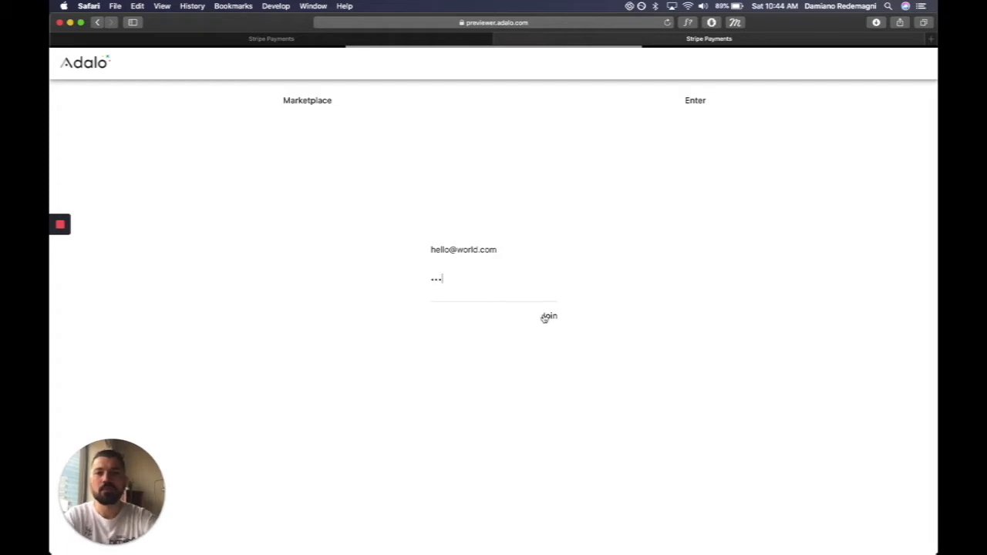
{"action": "left_click", "coordinate": [549, 315]}
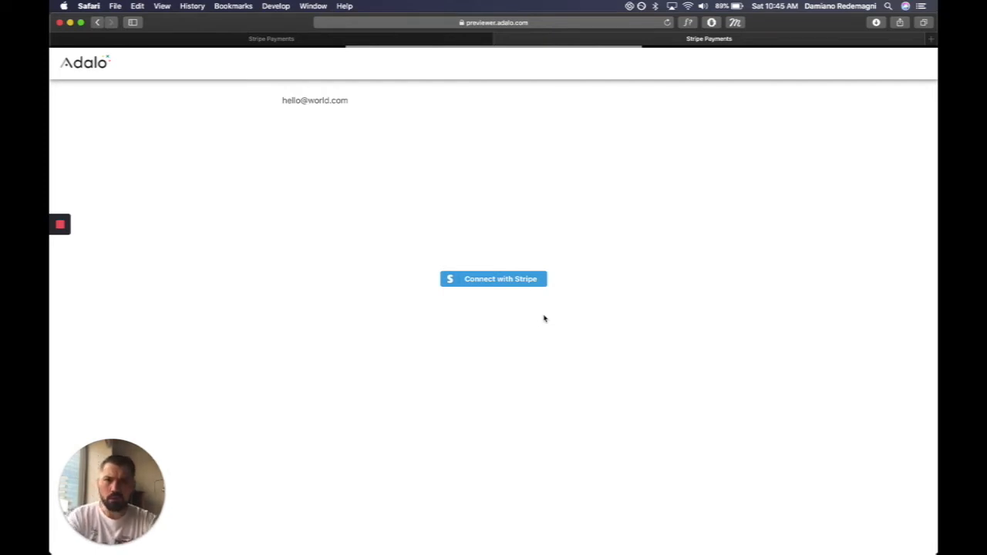
{"action": "left_click", "coordinate": [494, 279]}
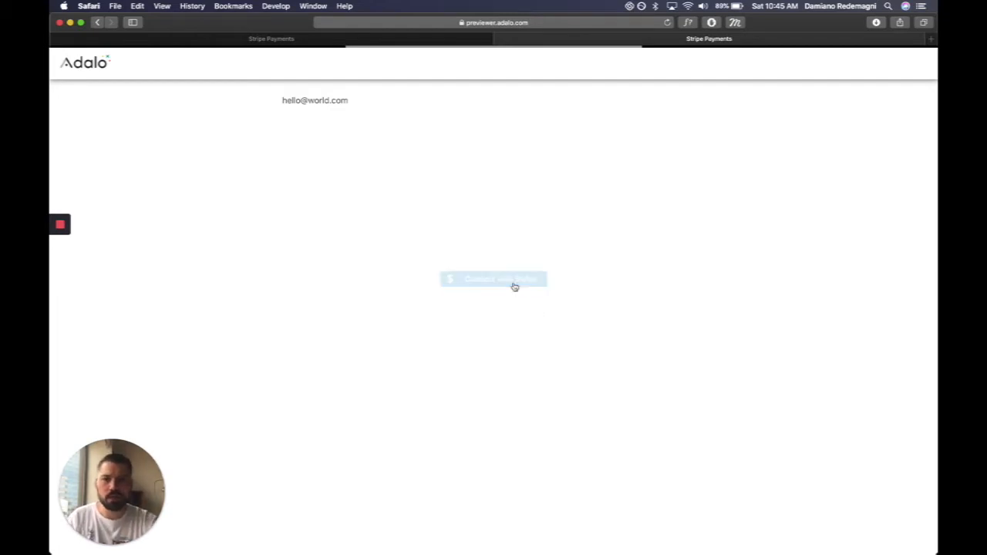
Step: Launch Stripe Connect onboarding for Marketplace App and review the blank activation form
{"action": "left_click", "coordinate": [494, 280]}
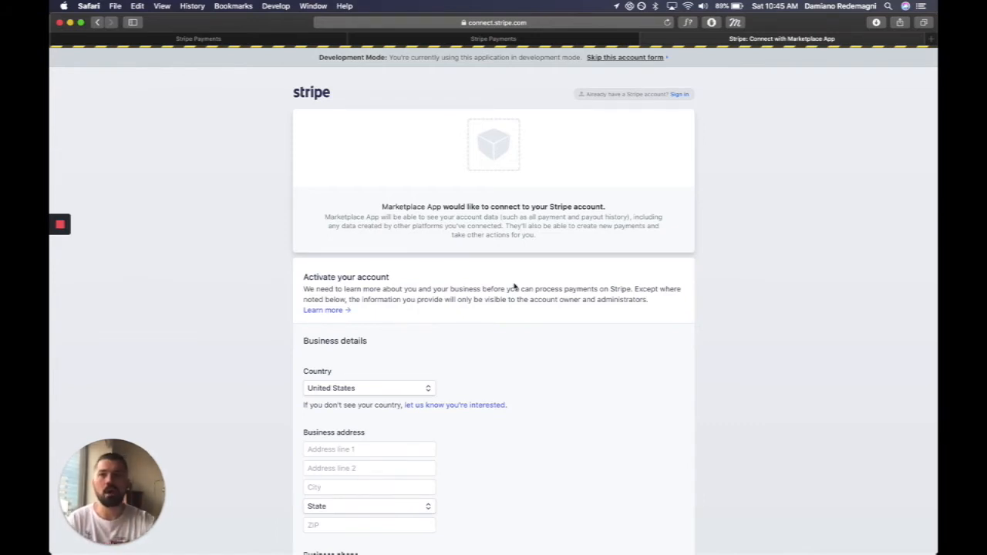
{"action": "mouse_move", "coordinate": [596, 68]}
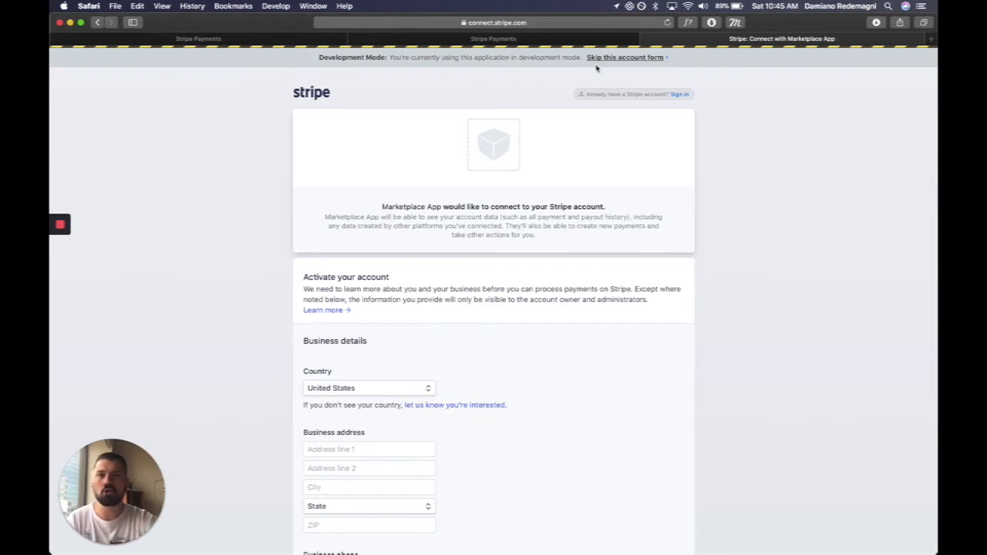
{"action": "mouse_move", "coordinate": [713, 200]}
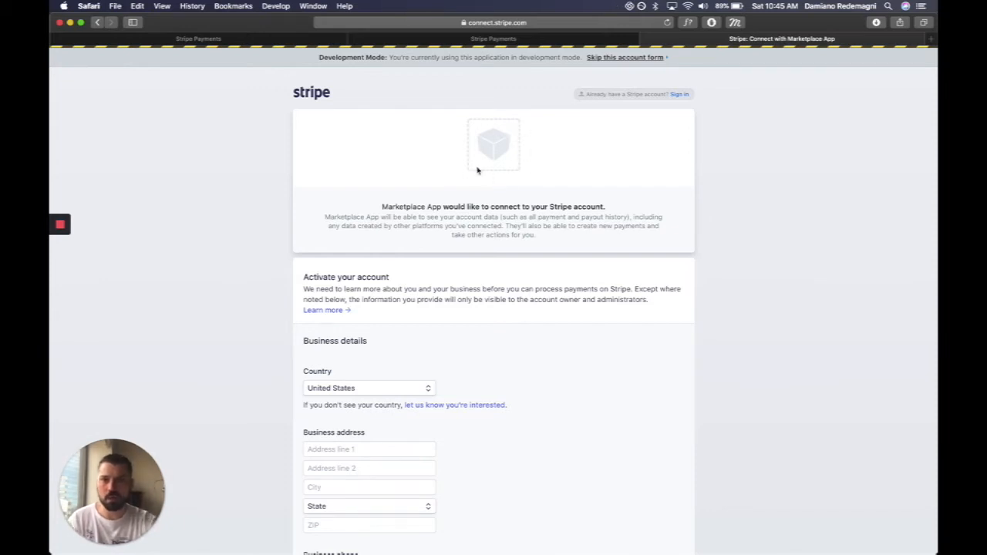
{"action": "mouse_move", "coordinate": [499, 142]}
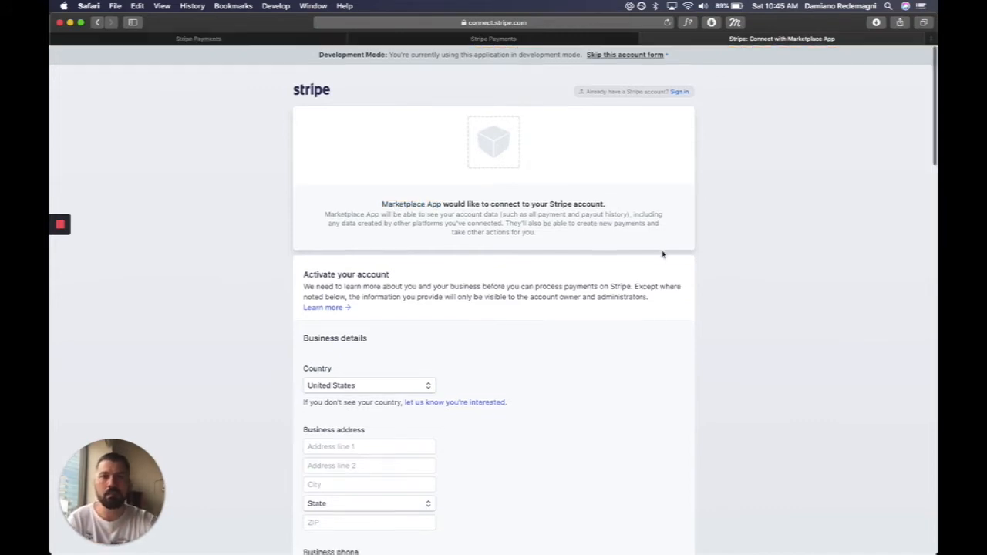
{"action": "scroll", "scroll_direction": "down", "scroll_amount": 3}
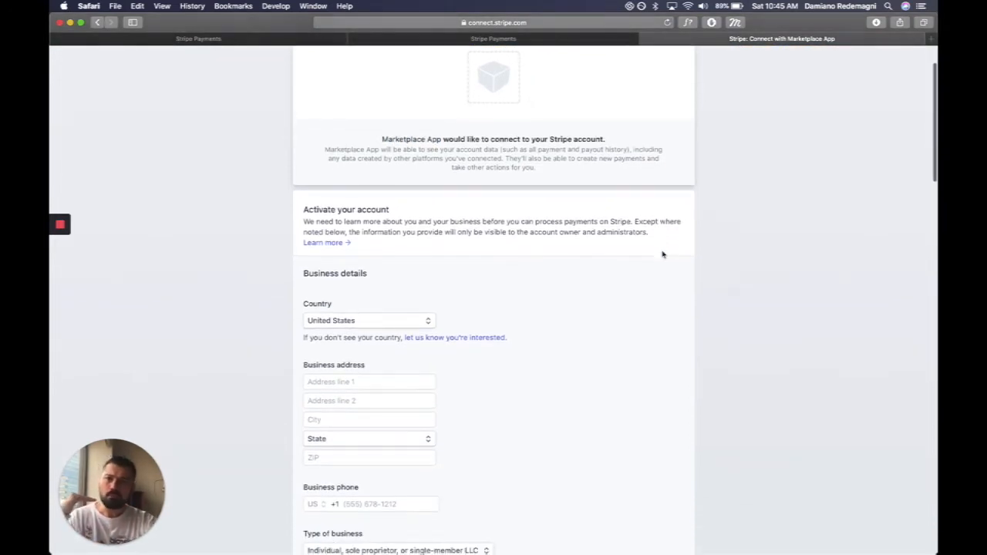
{"action": "scroll", "scroll_direction": "down", "scroll_amount": 3}
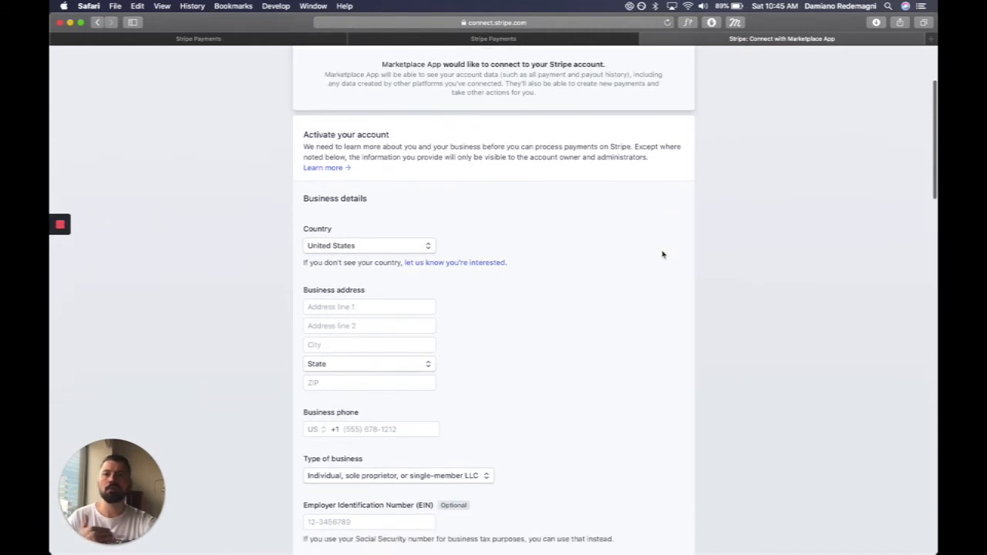
{"action": "scroll", "scroll_direction": "down", "scroll_amount": 3}
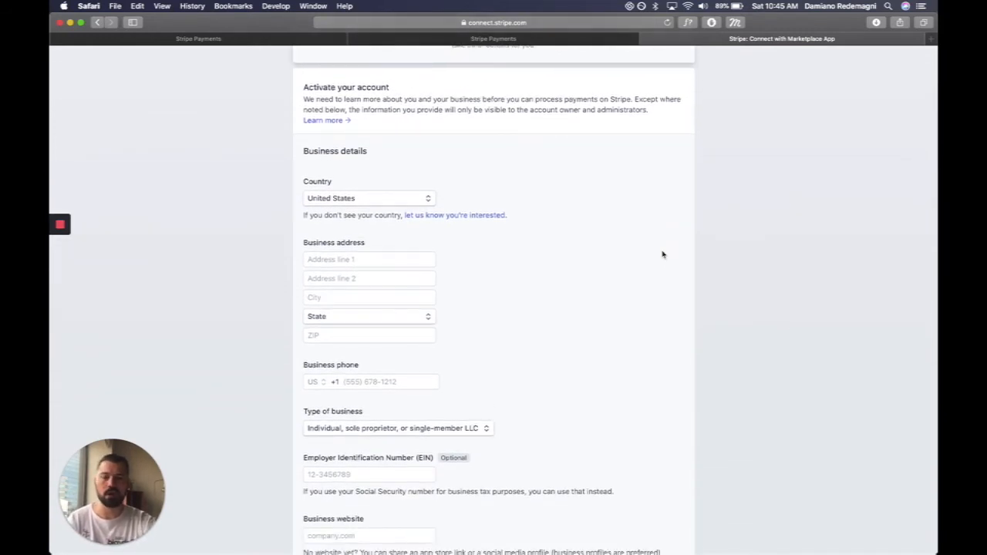
{"action": "scroll", "scroll_direction": "down", "scroll_amount": 3}
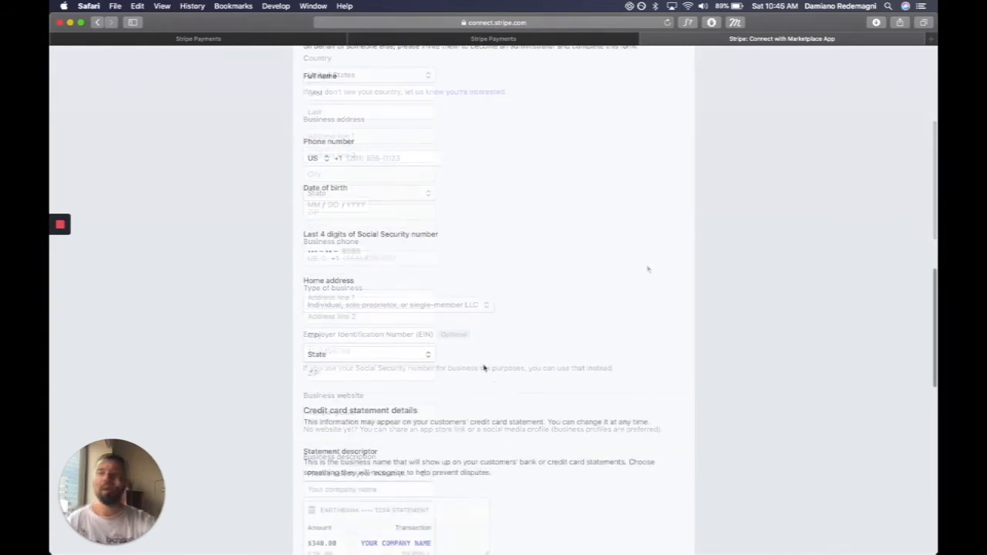
{"action": "scroll", "scroll_direction": "down", "scroll_amount": 3}
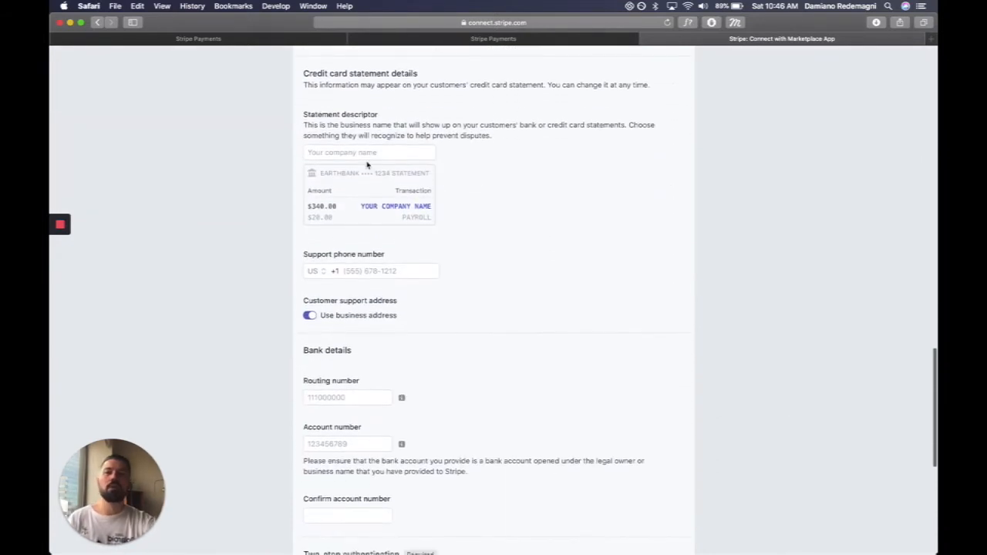
{"action": "mouse_move", "coordinate": [615, 324]}
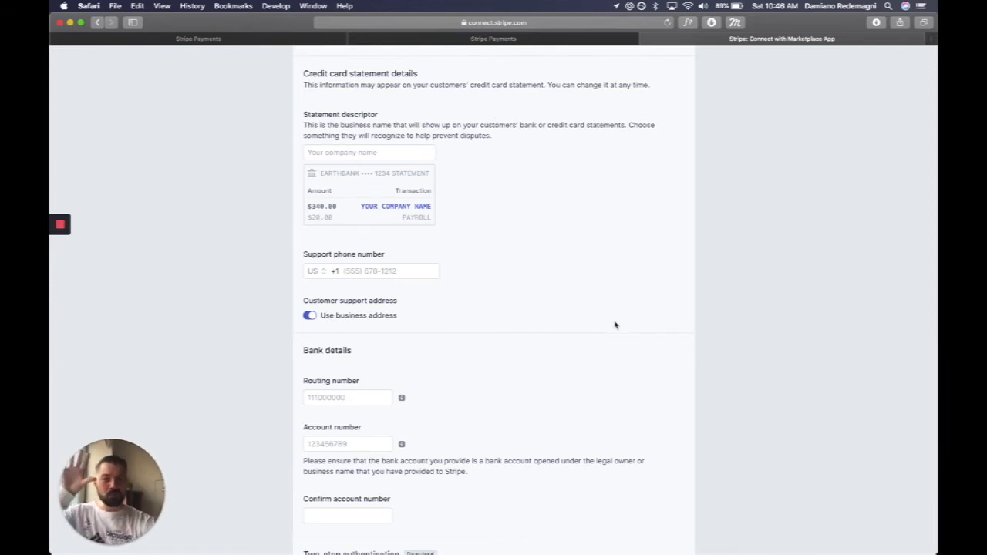
{"action": "scroll", "scroll_direction": "down", "scroll_amount": 3}
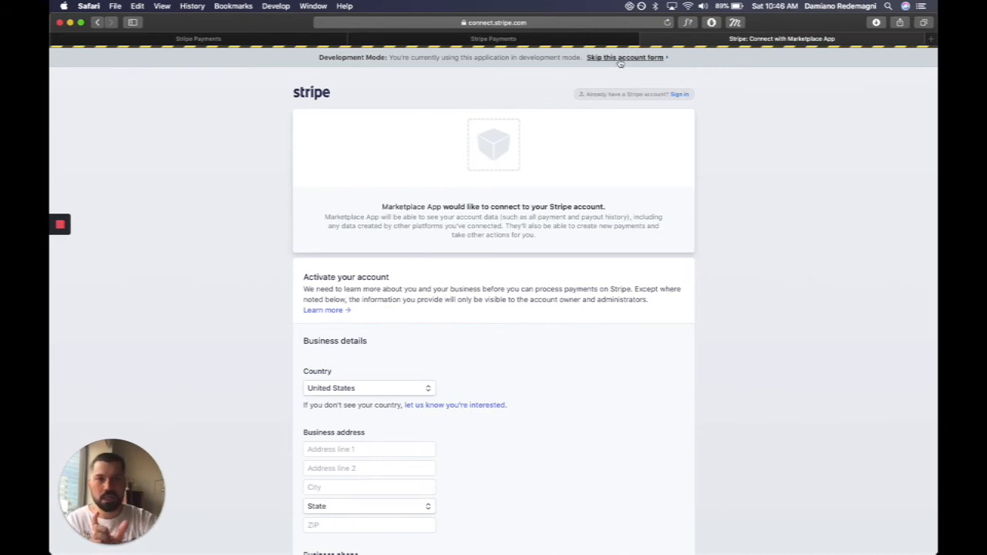
Step: Skip the development-mode account form and continue past the Stripe account connected screen
{"action": "left_click", "coordinate": [625, 57]}
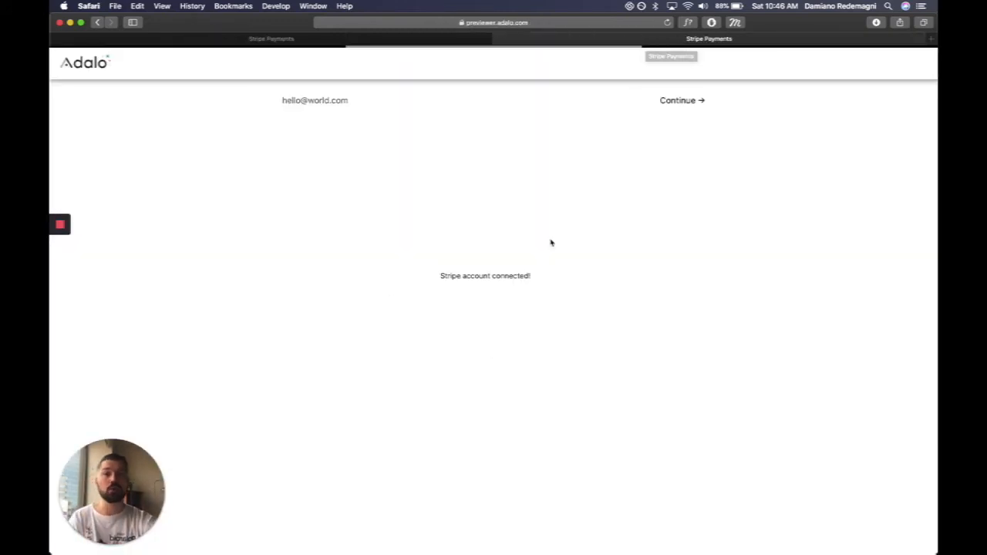
{"action": "mouse_move", "coordinate": [465, 287]}
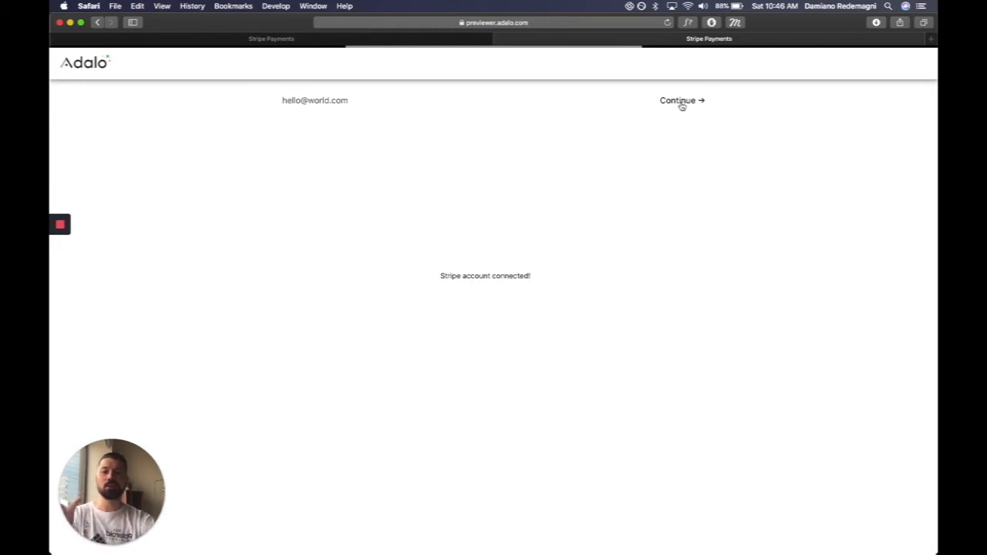
{"action": "mouse_move", "coordinate": [616, 104]}
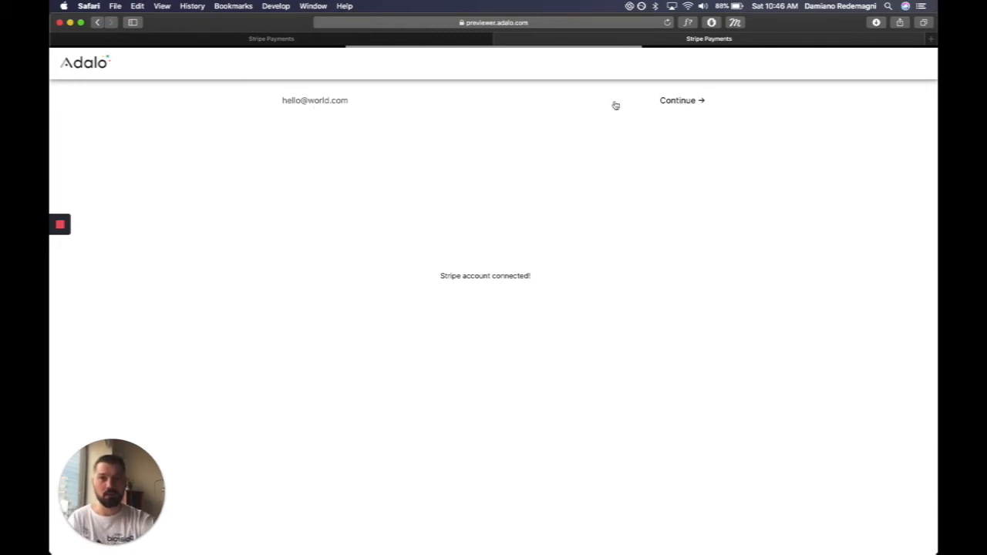
{"action": "left_click", "coordinate": [682, 100]}
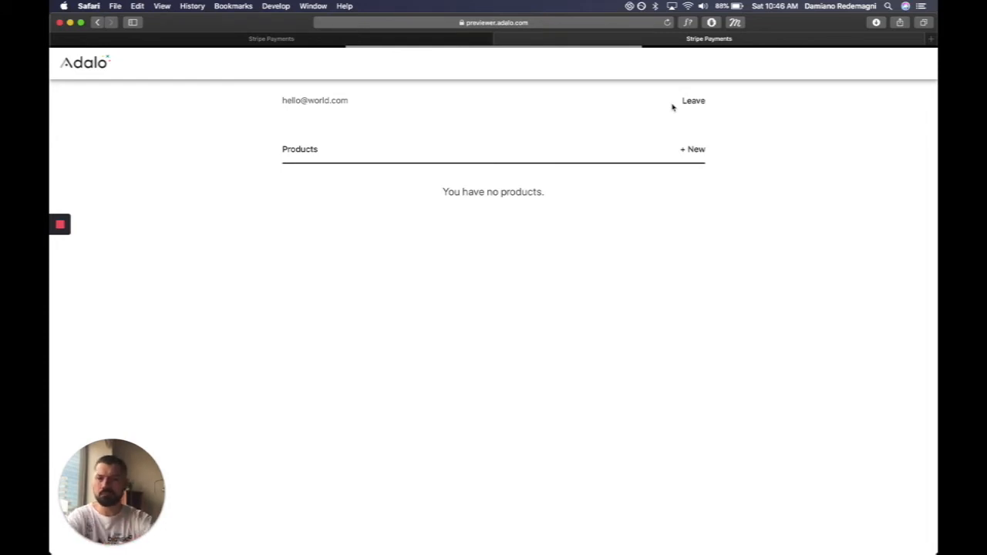
{"action": "mouse_move", "coordinate": [692, 149]}
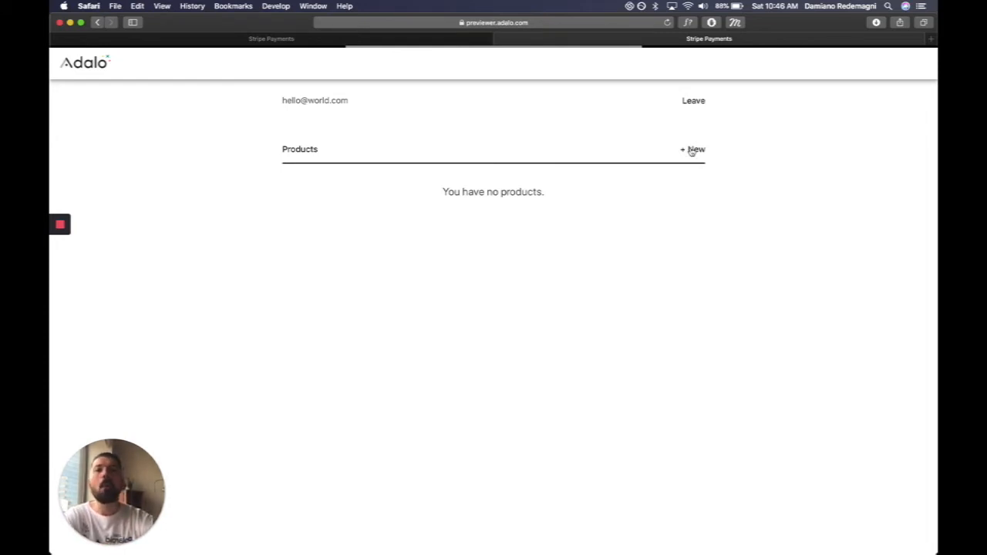
Step: Add a 'Hello World' product priced at $10 and open its sales details
{"action": "left_click", "coordinate": [693, 149]}
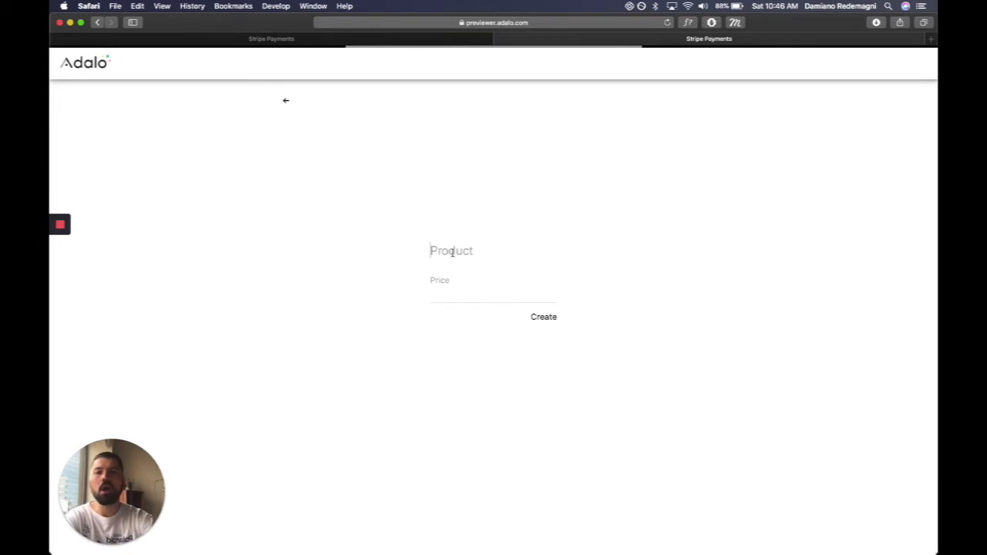
{"action": "type", "text": "Hello World"}
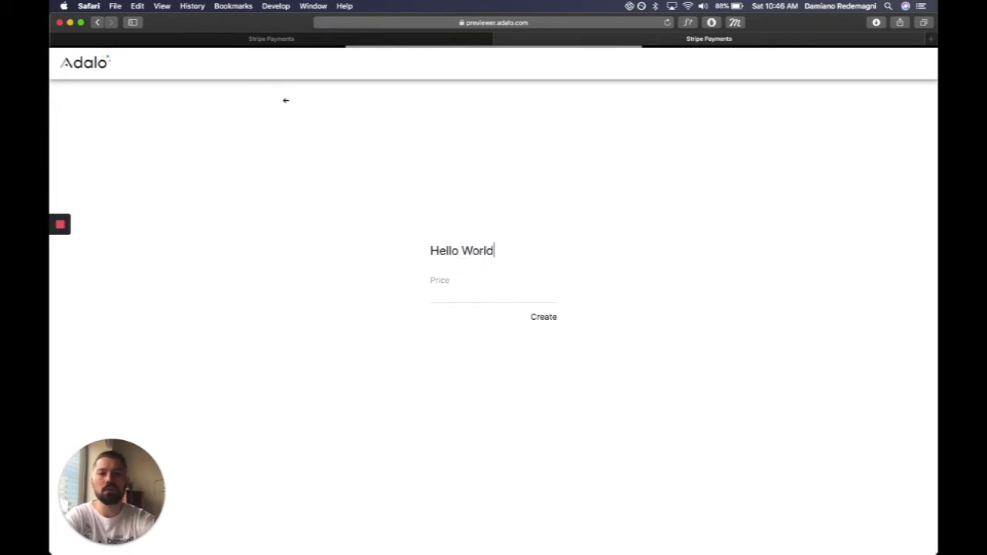
{"action": "type", "text": "10"}
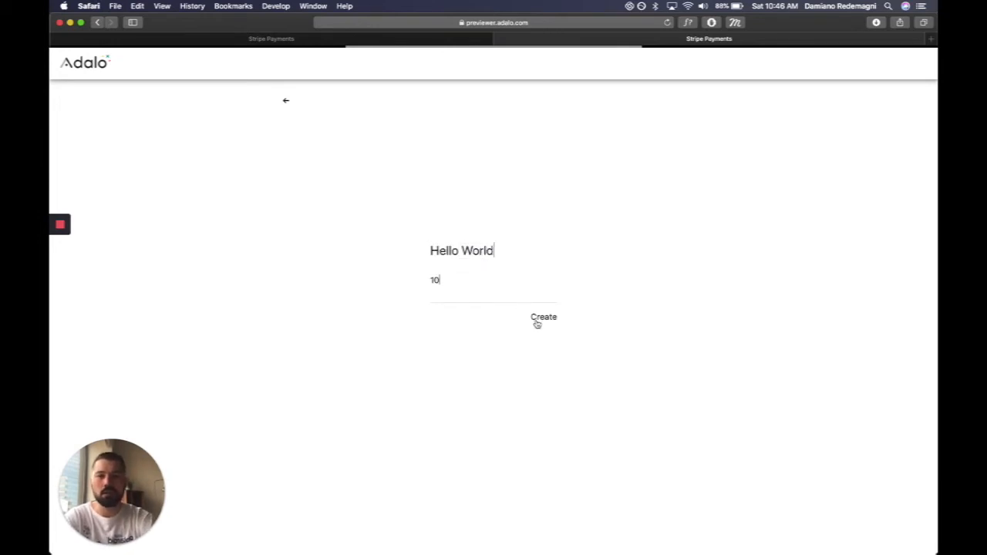
{"action": "left_click", "coordinate": [543, 317]}
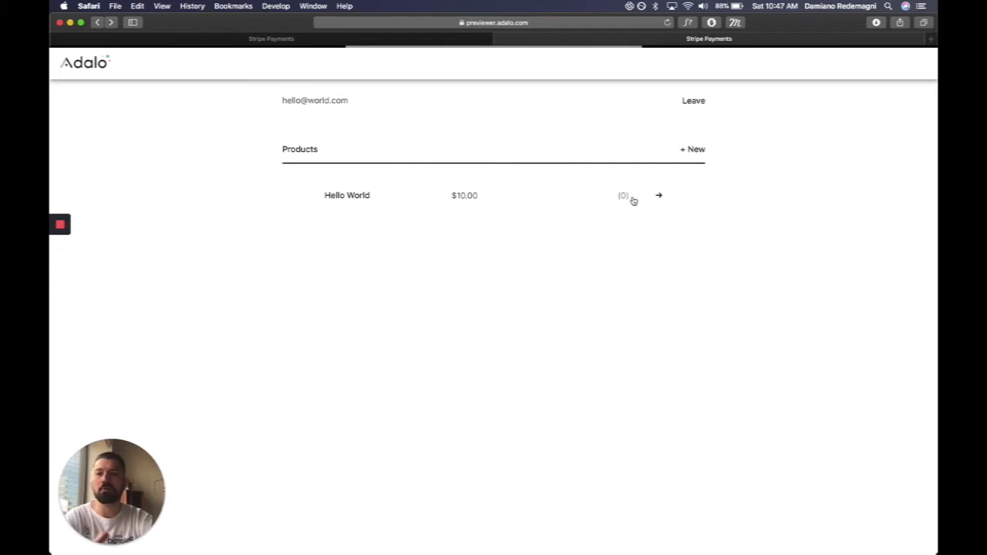
{"action": "left_click", "coordinate": [660, 195]}
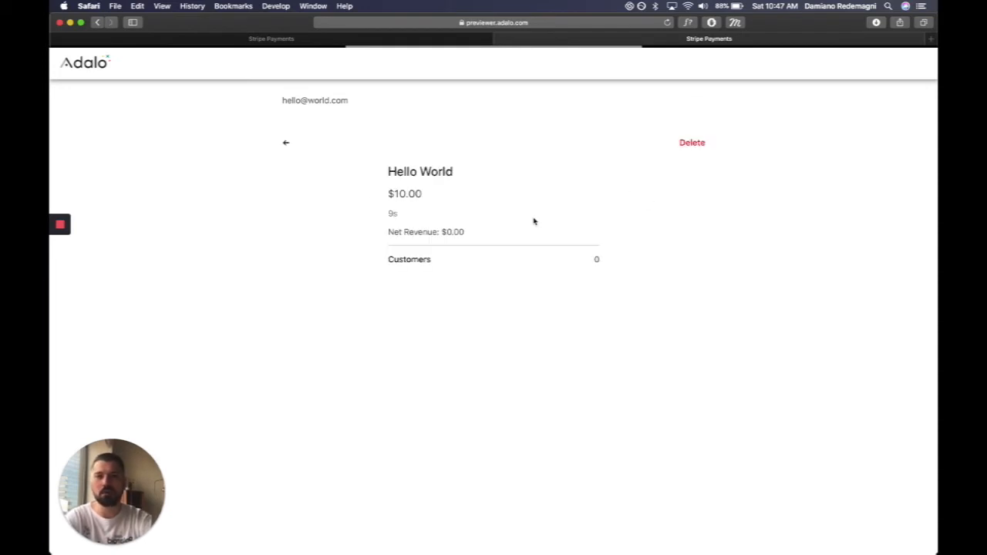
{"action": "mouse_move", "coordinate": [465, 210]}
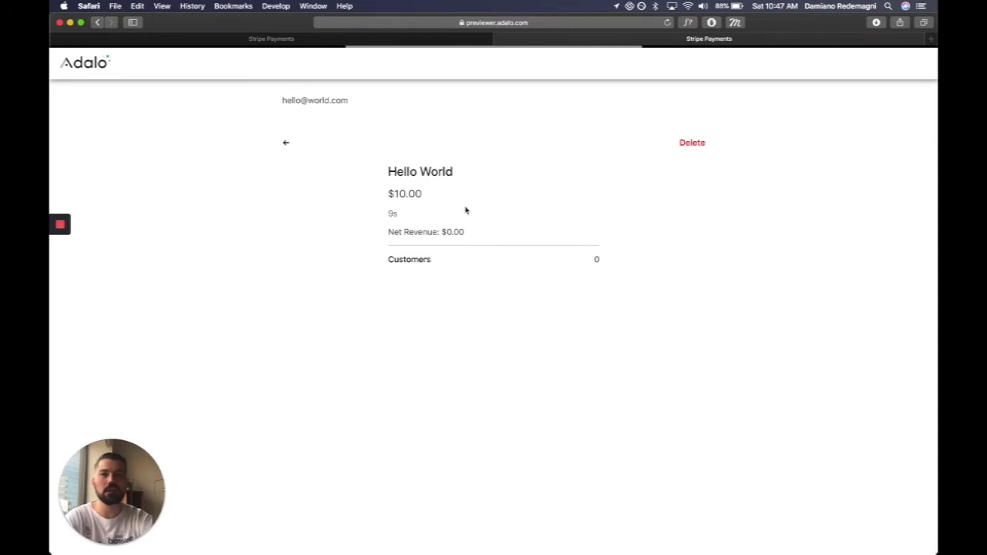
{"action": "mouse_move", "coordinate": [390, 217]}
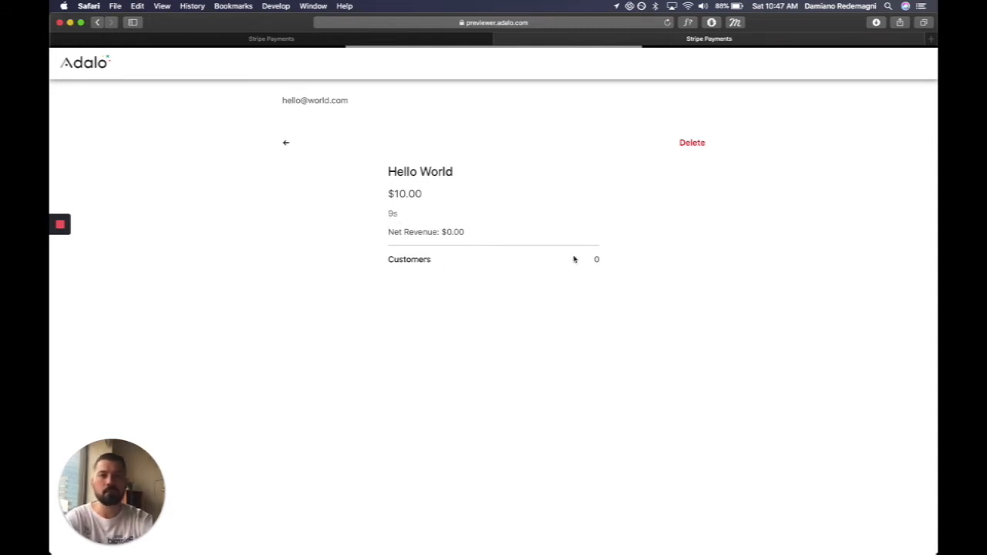
{"action": "mouse_move", "coordinate": [383, 193]}
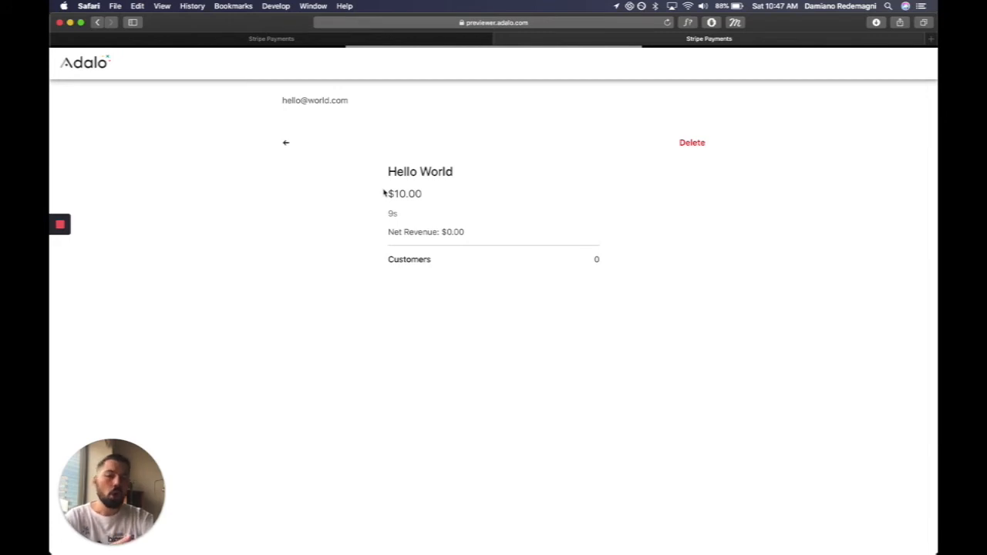
{"action": "mouse_move", "coordinate": [283, 144]}
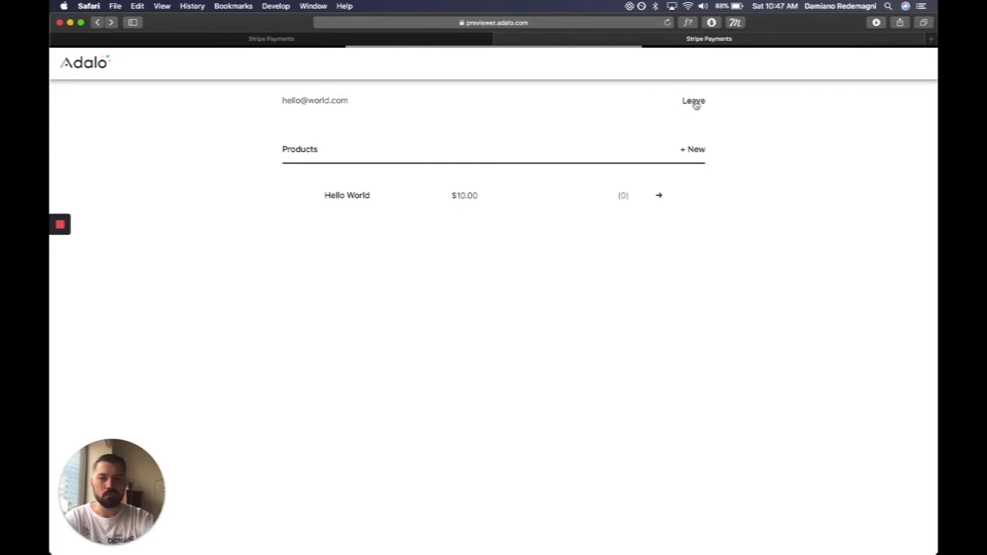
{"action": "left_click", "coordinate": [693, 100]}
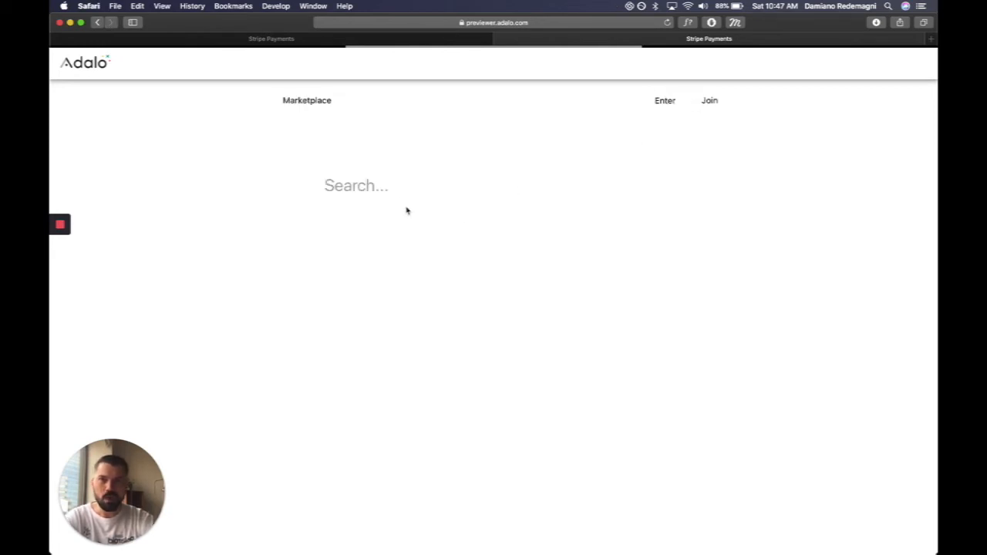
{"action": "type", "text": "hell"}
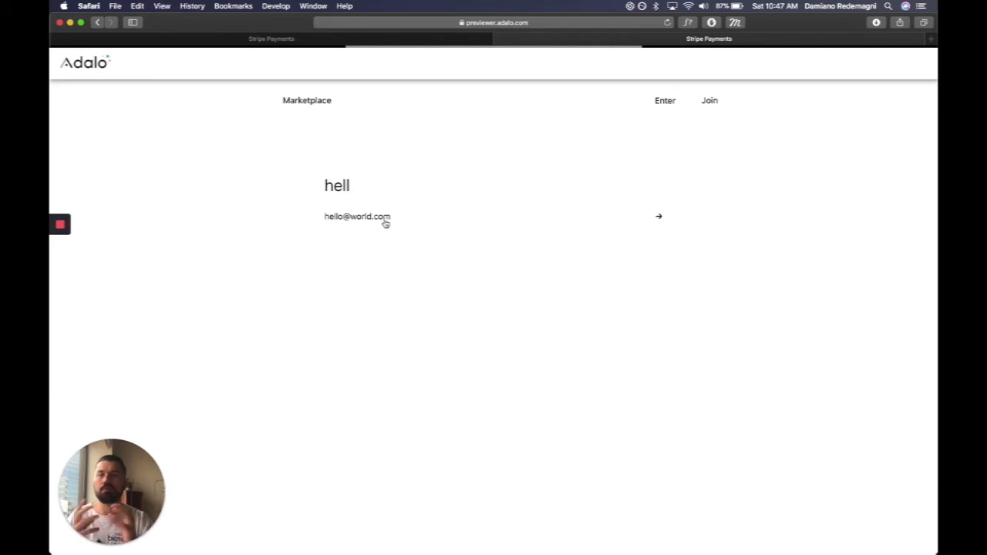
{"action": "mouse_move", "coordinate": [660, 221]}
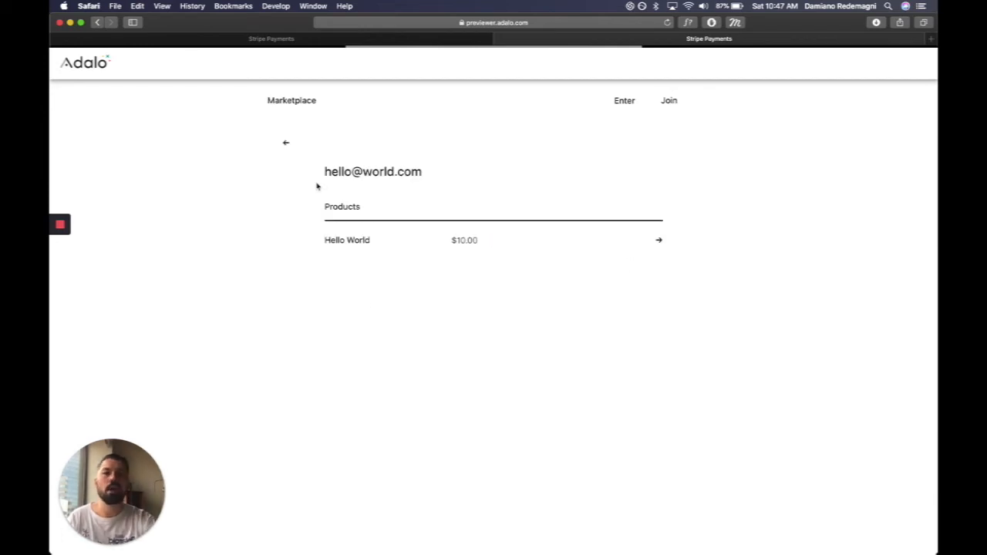
{"action": "mouse_move", "coordinate": [368, 213]}
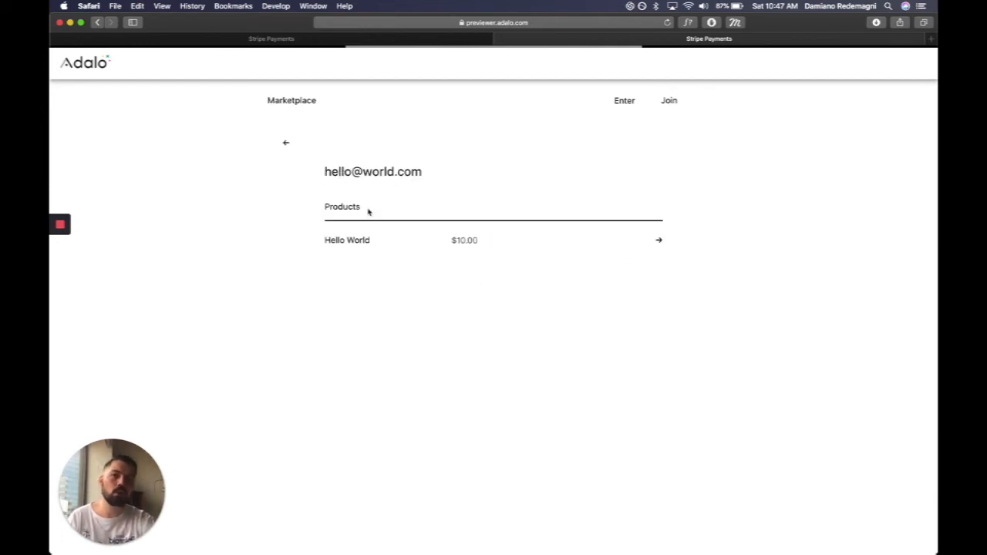
{"action": "mouse_move", "coordinate": [599, 247]}
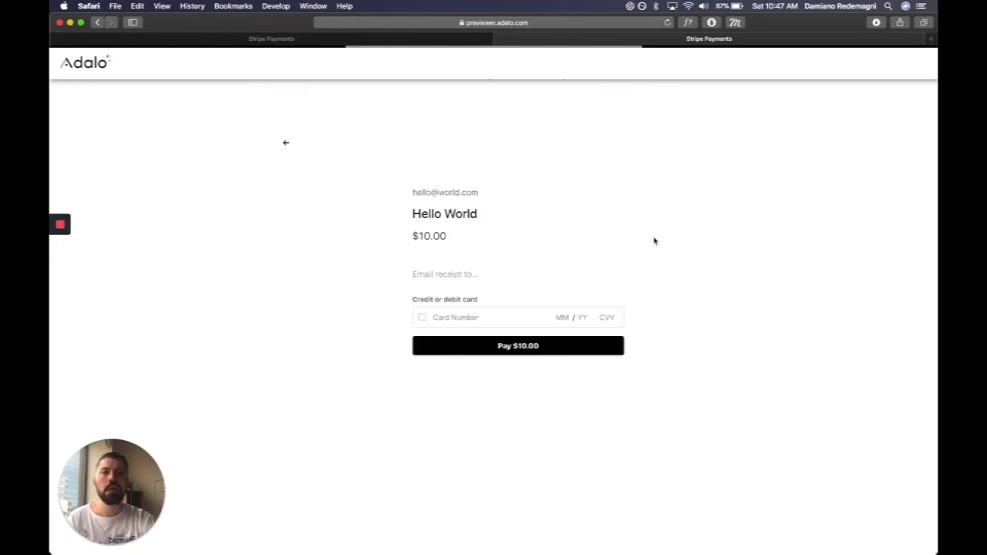
{"action": "mouse_move", "coordinate": [432, 274]}
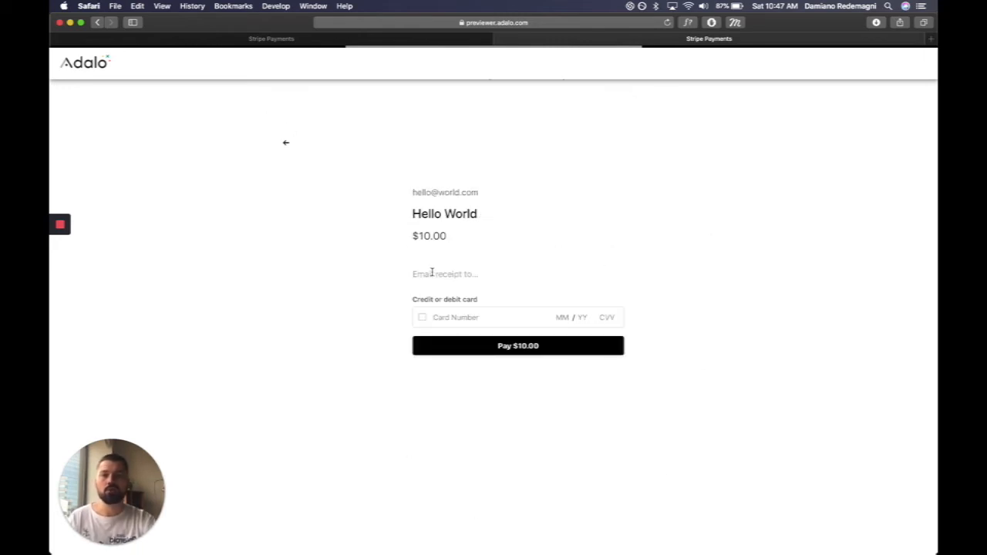
Step: Enter a goodbye@ receipt email, test card 4242…, expiry 12/24, CVV 123, and pay $10.00
{"action": "type", "text": "goodb"}
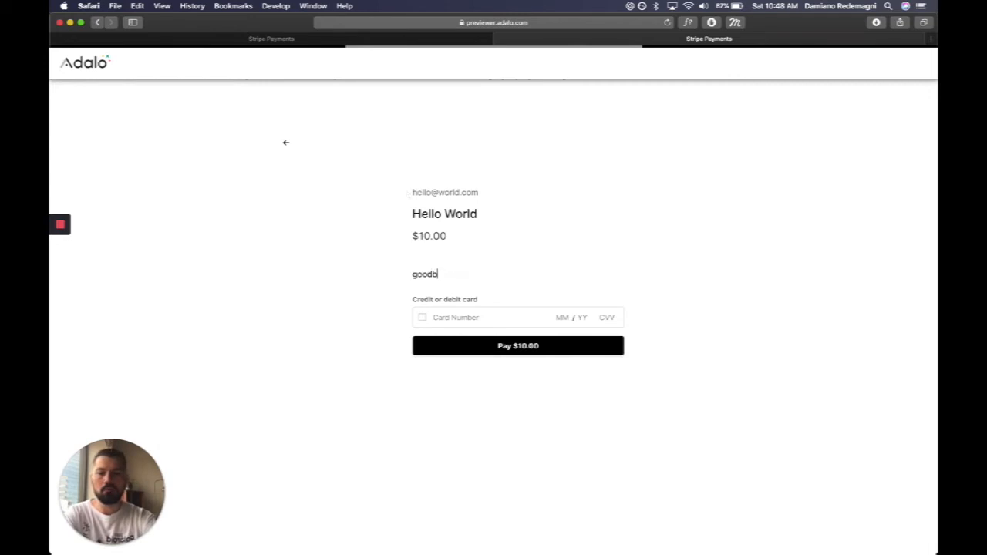
{"action": "type", "text": "ye@earth.com"}
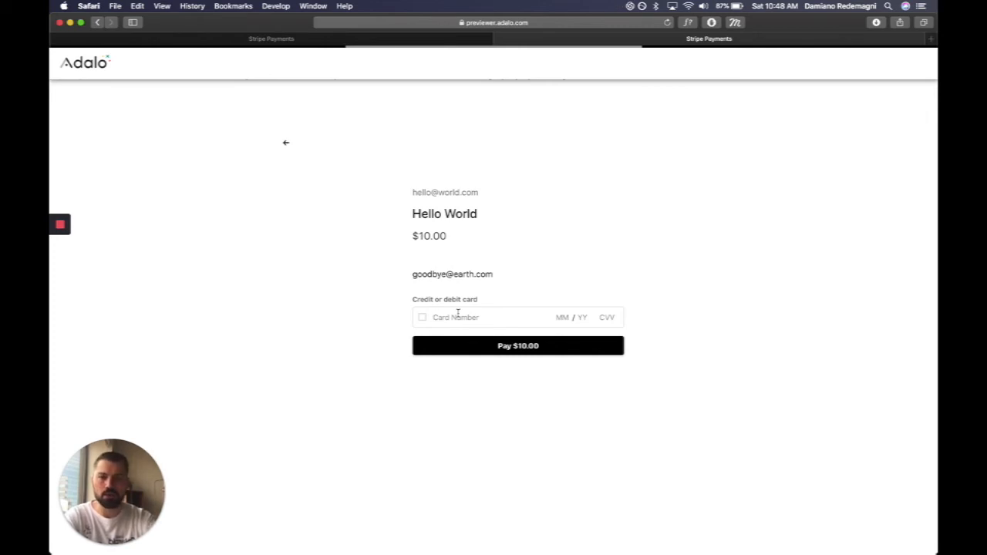
{"action": "type", "text": "4242424242424242"}
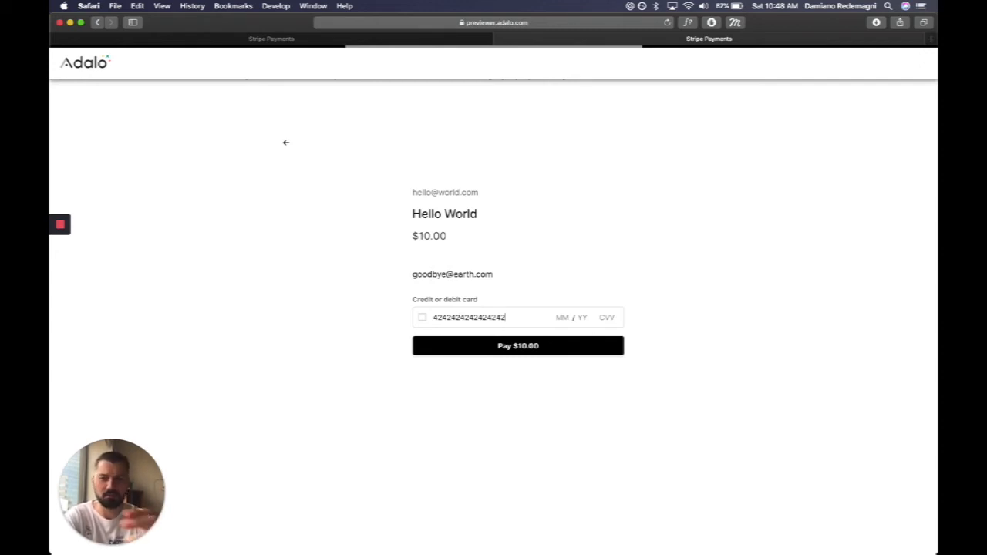
{"action": "type", "text": "12"}
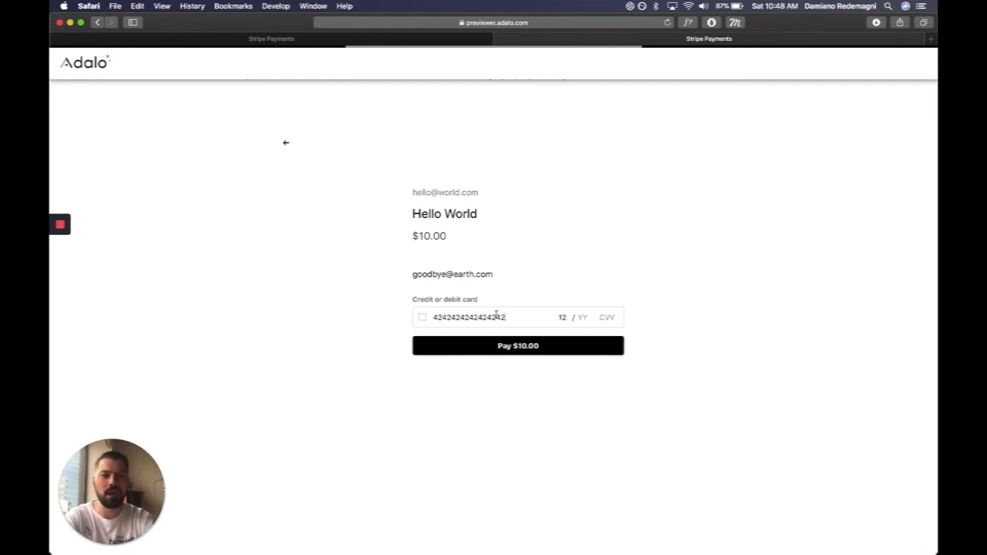
{"action": "type", "text": "24"}
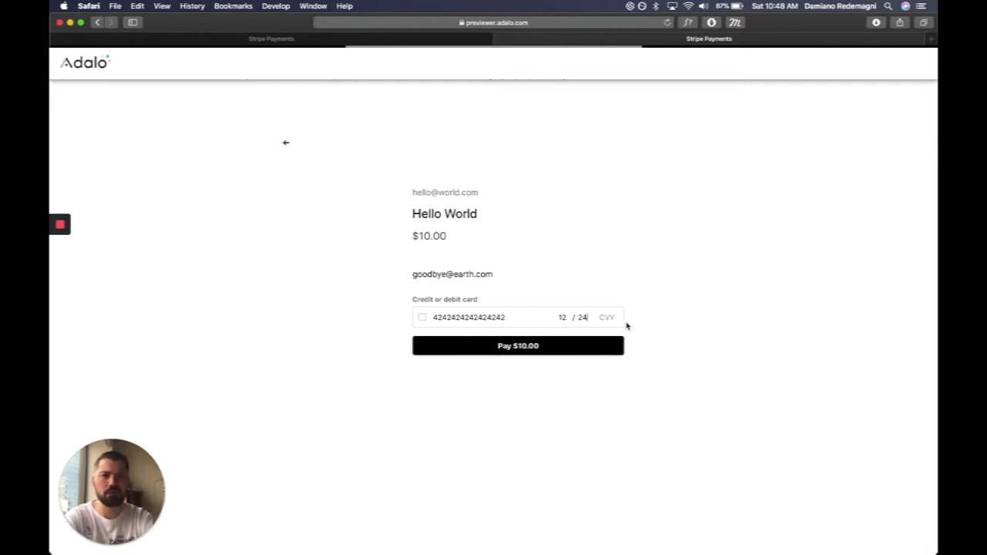
{"action": "type", "text": "123"}
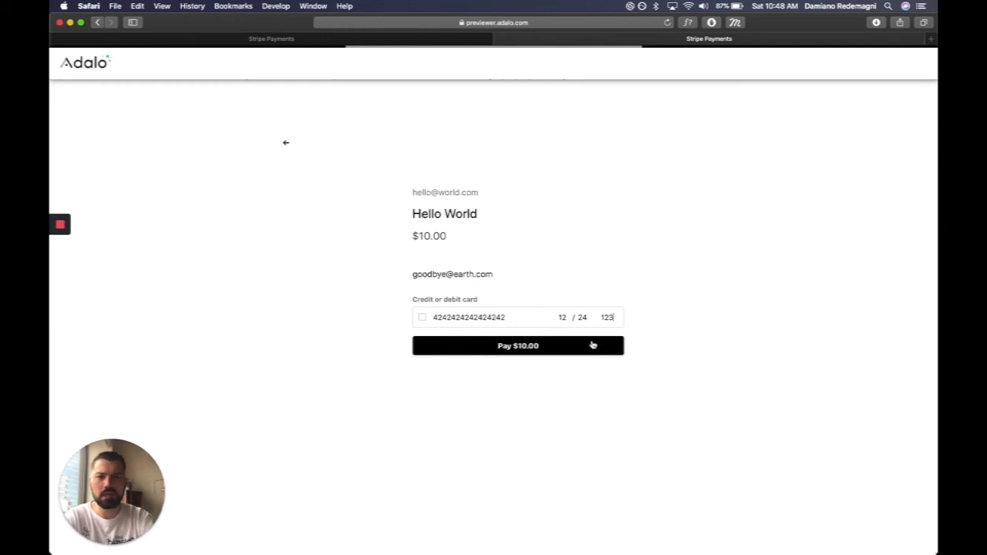
{"action": "left_click", "coordinate": [517, 346]}
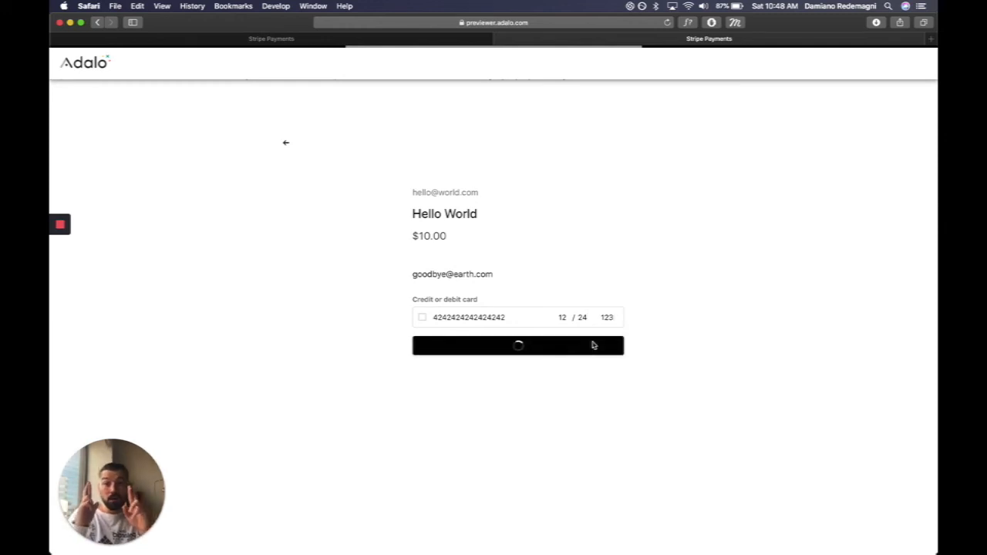
Step: Complete the $10.00 Hello World charge until Payment Successful appears
{"action": "left_click", "coordinate": [518, 345]}
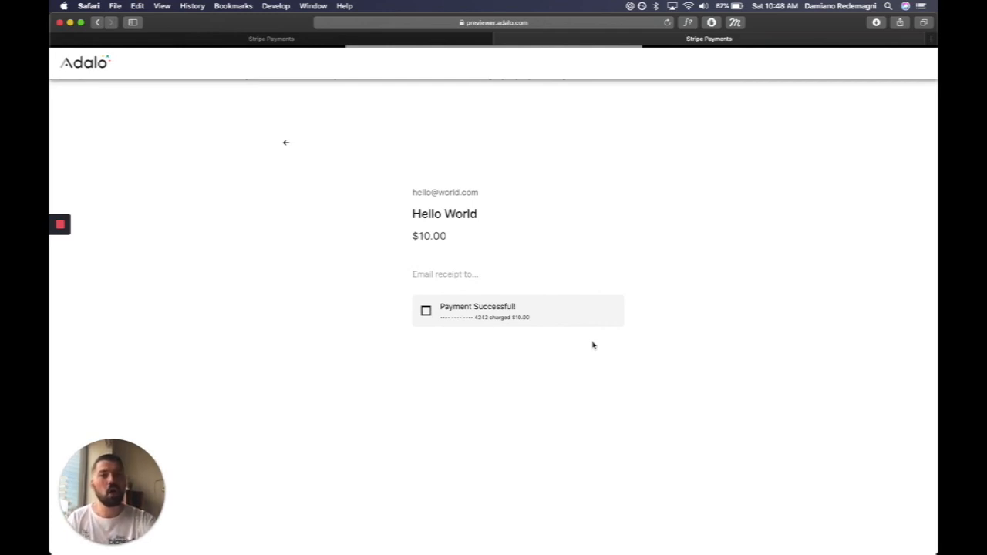
{"action": "mouse_move", "coordinate": [344, 188]}
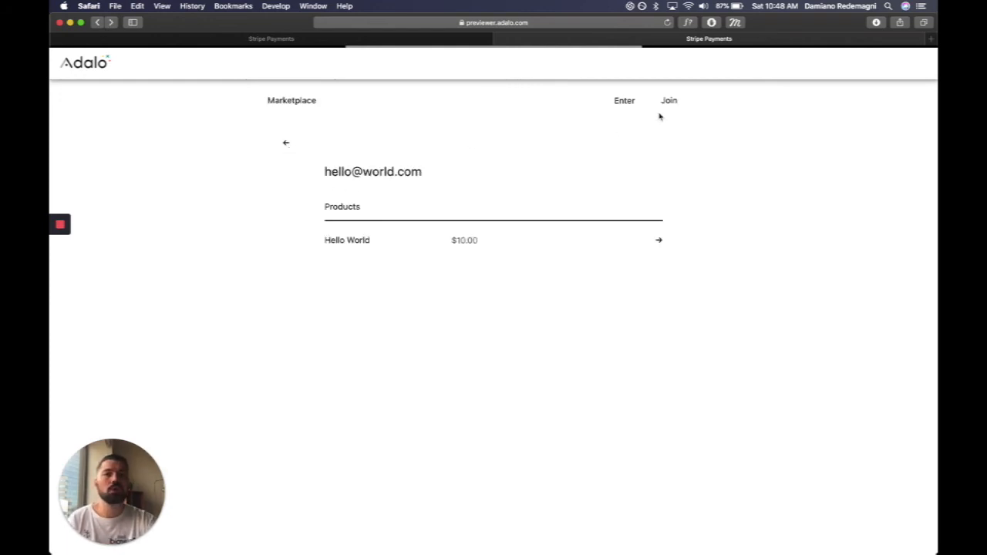
{"action": "left_click", "coordinate": [624, 100]}
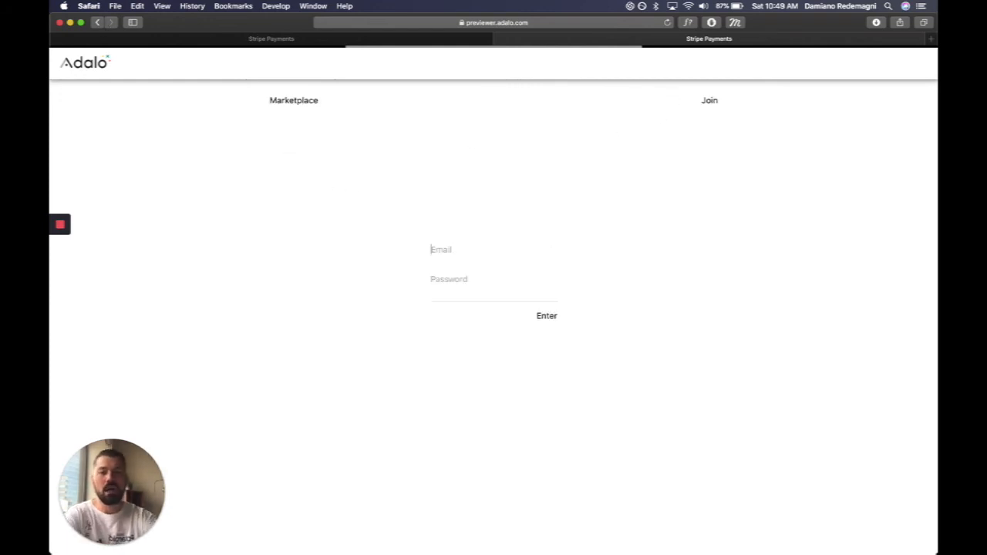
{"action": "type", "text": "hello@"}
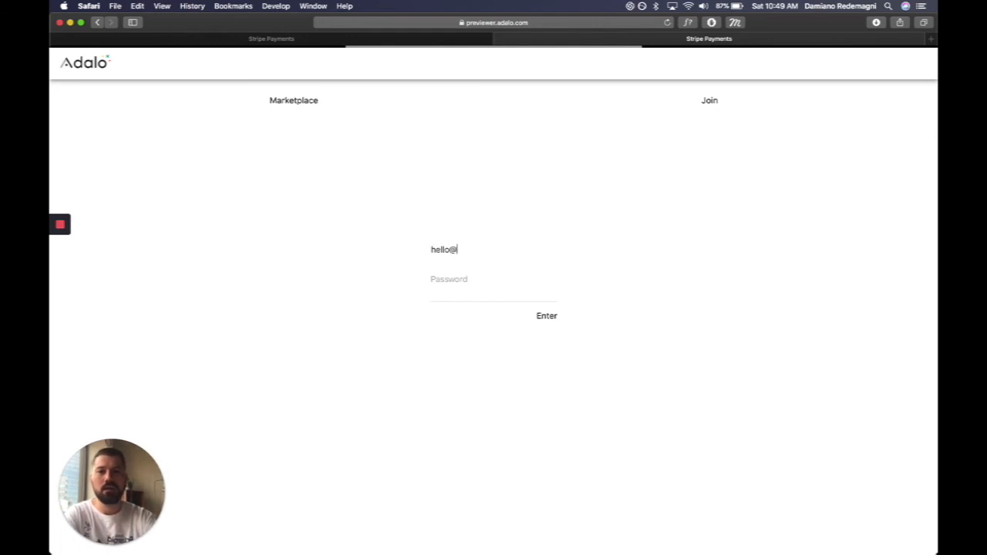
{"action": "type", "text": "world.com"}
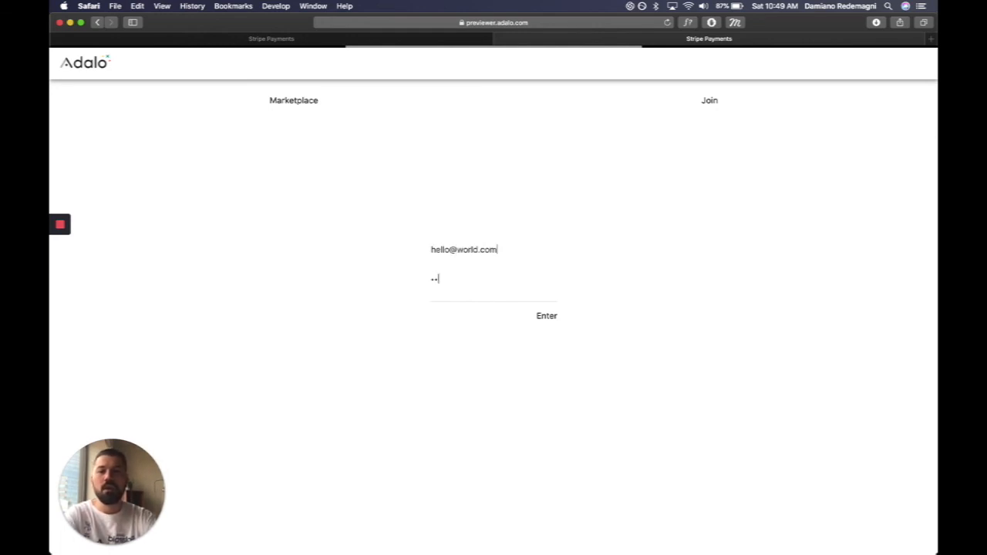
{"action": "type", "text": "•"}
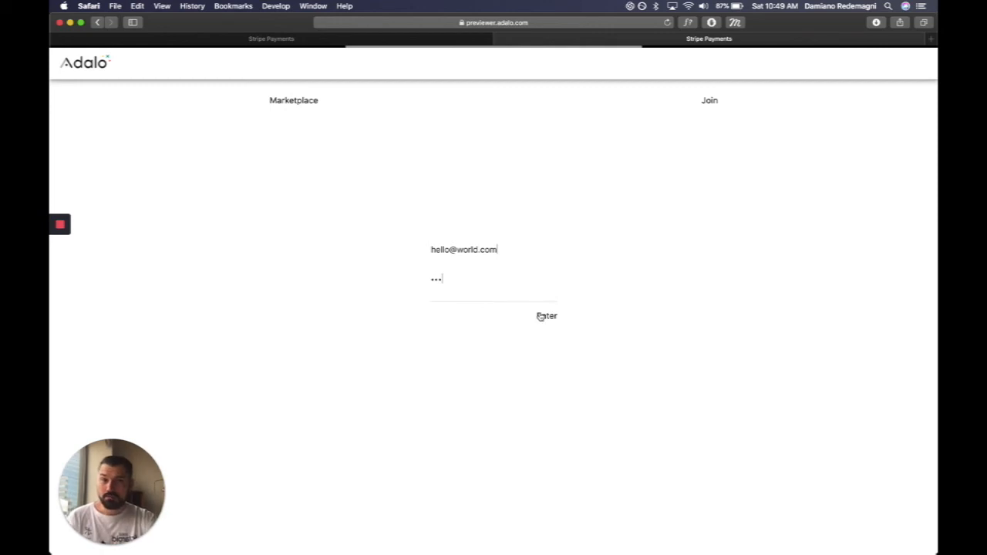
{"action": "left_click", "coordinate": [547, 316]}
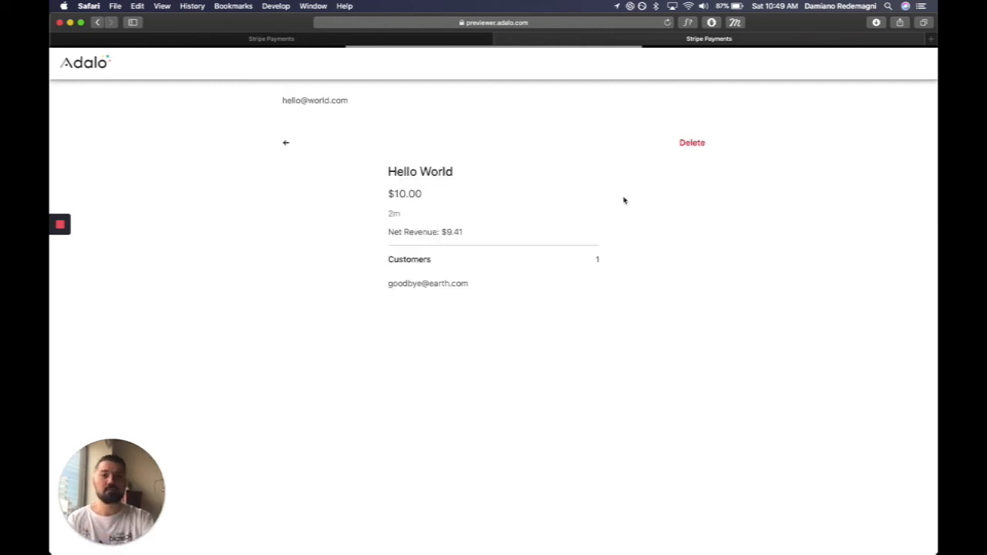
{"action": "mouse_move", "coordinate": [400, 160]}
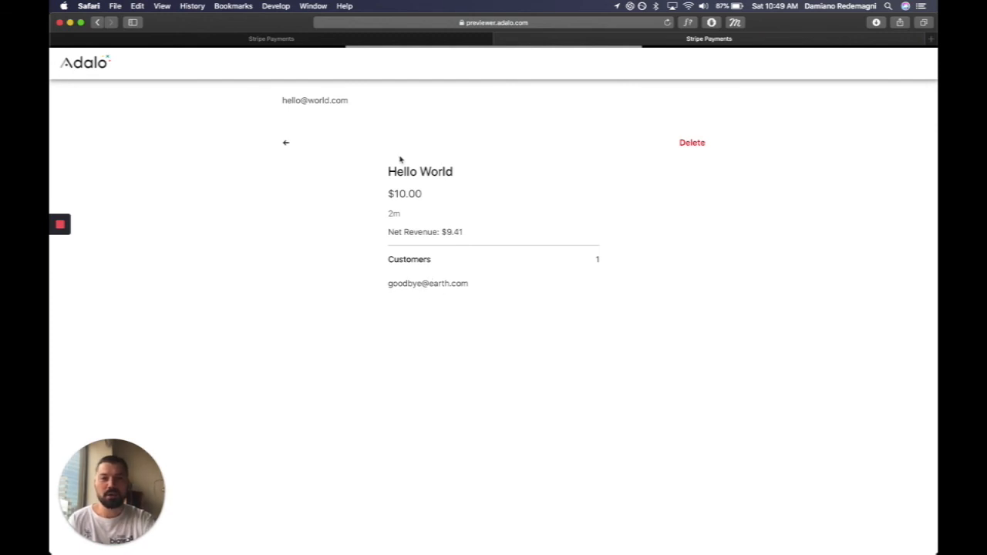
{"action": "mouse_move", "coordinate": [407, 254]}
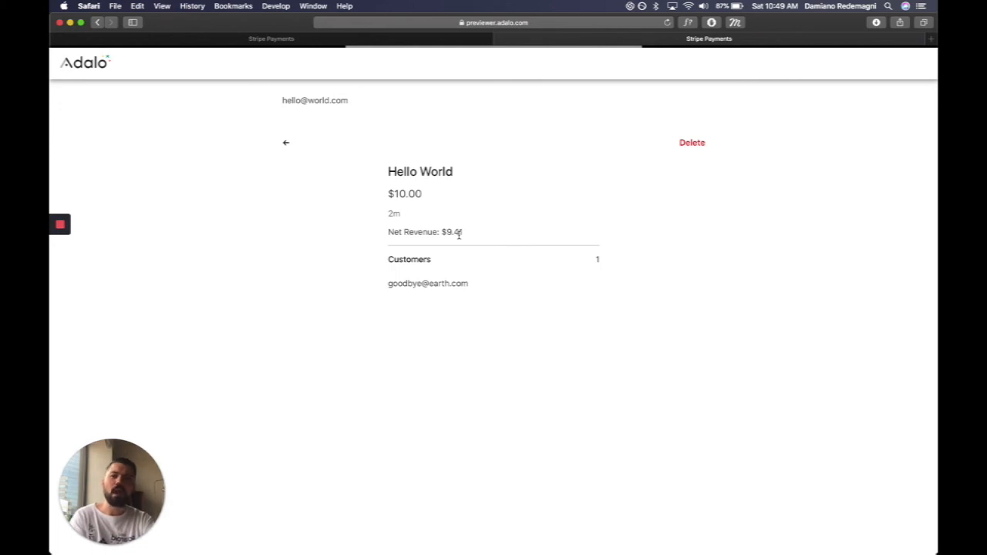
{"action": "mouse_move", "coordinate": [391, 273]}
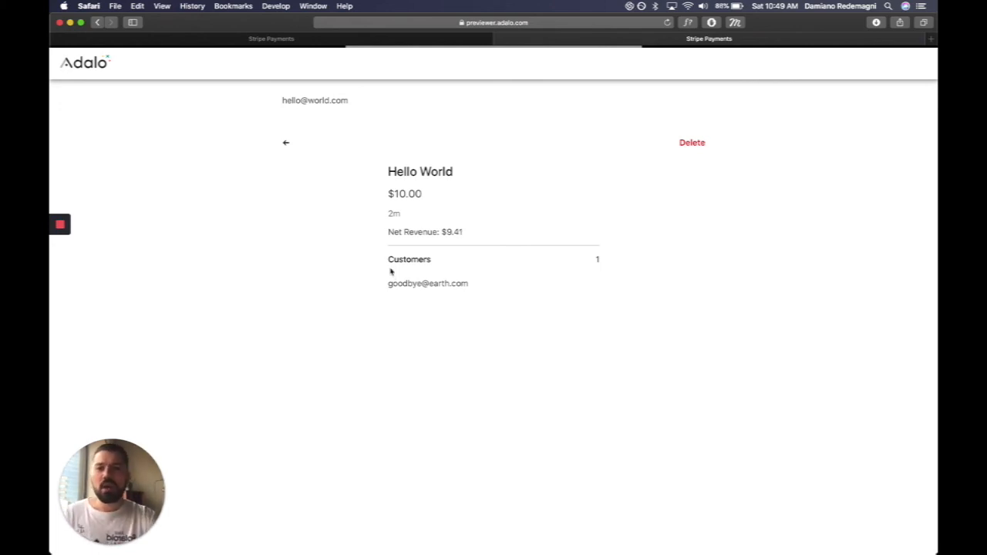
{"action": "mouse_move", "coordinate": [482, 283]}
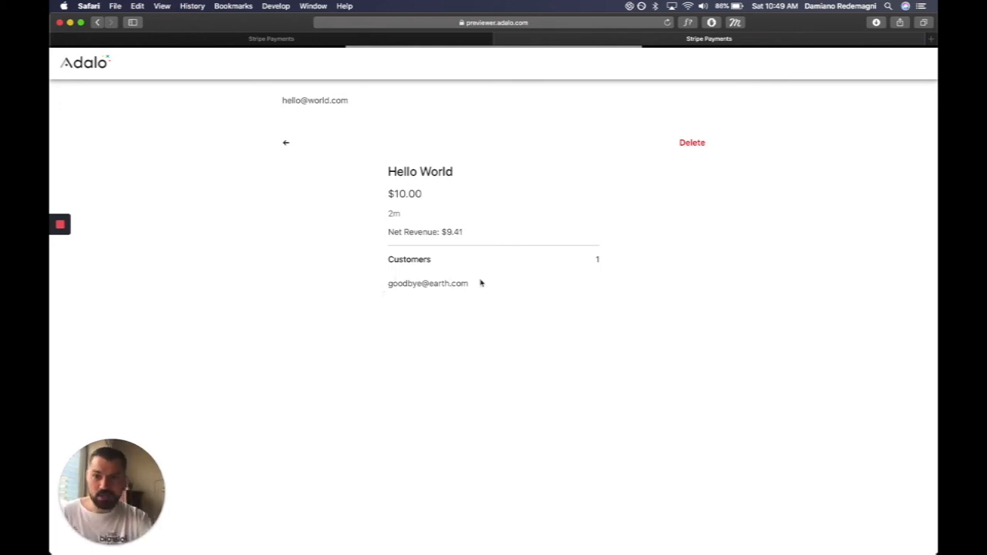